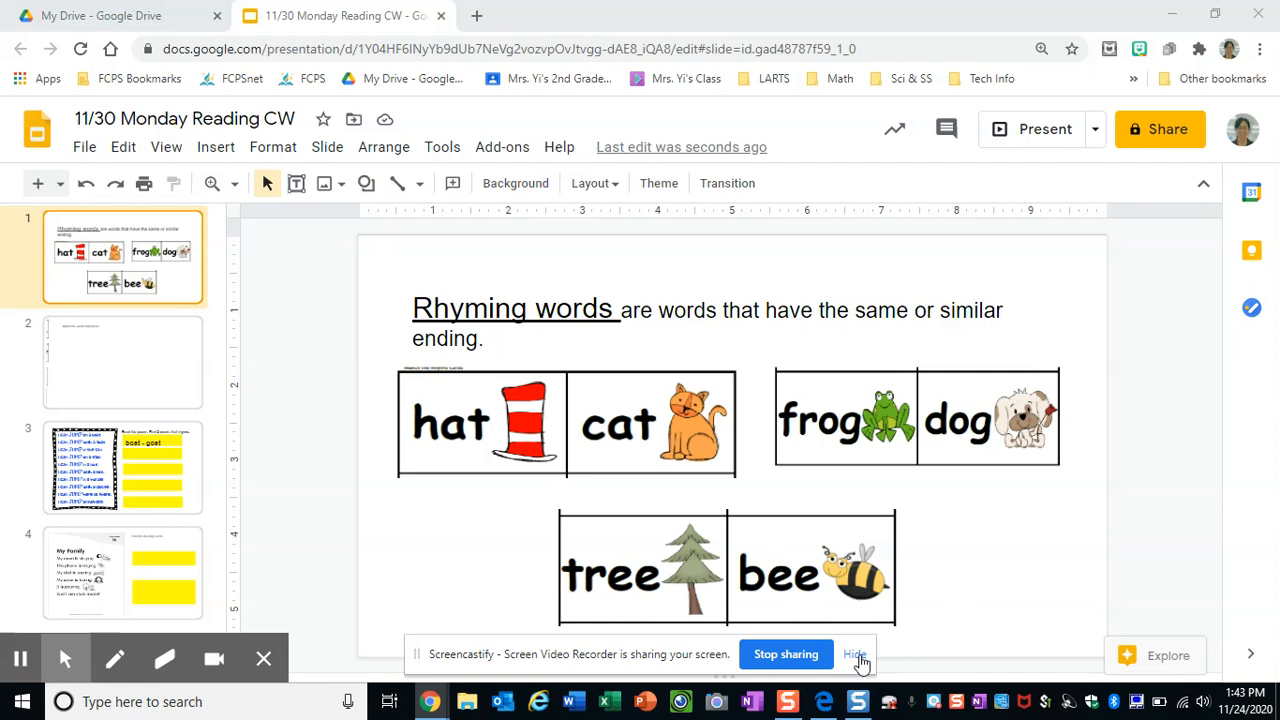
# - On the matching slide, place the bee card below the instructions with the tree card beside it
pyautogui.click(854, 654)
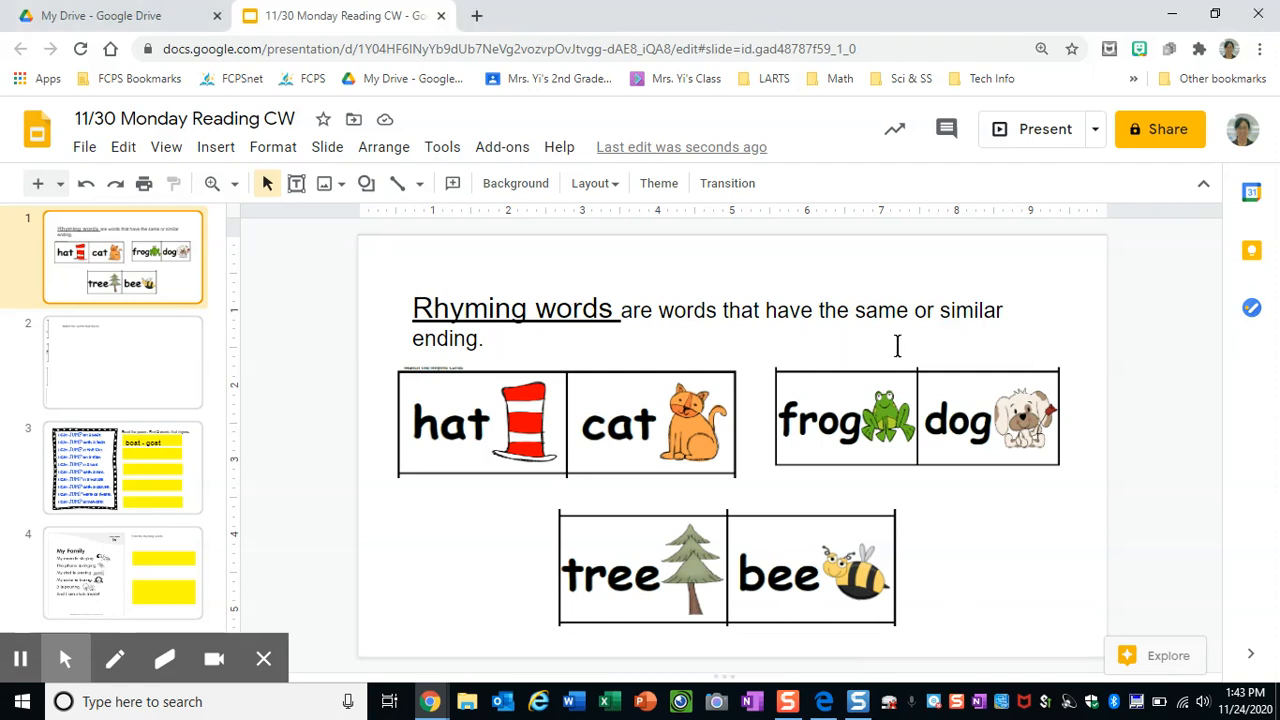
pyautogui.moveTo(568, 429)
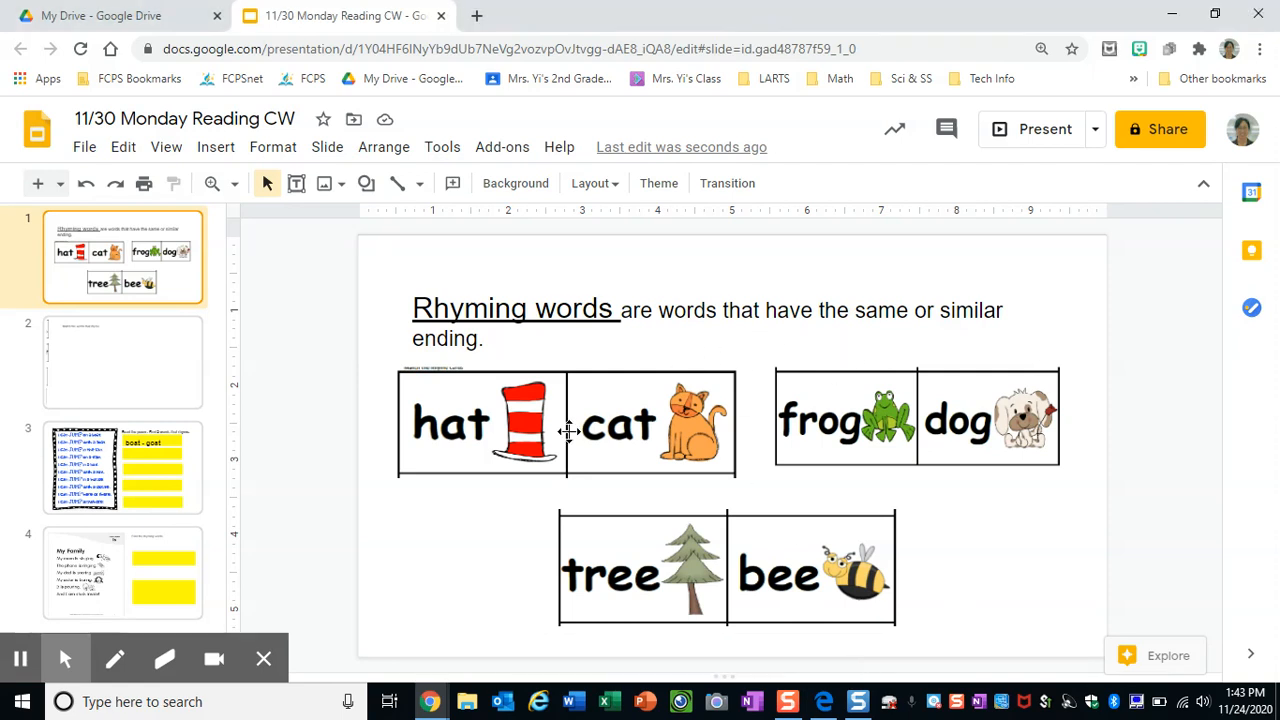
pyautogui.moveTo(514, 525)
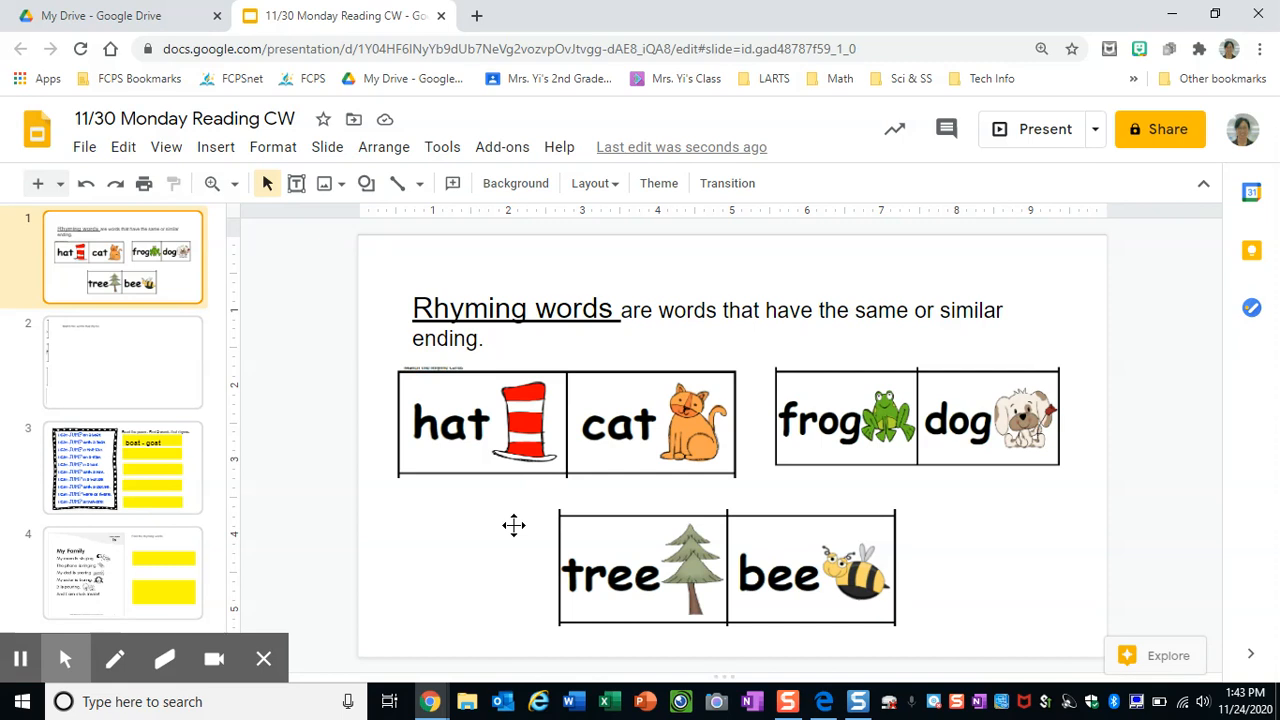
pyautogui.moveTo(644, 450)
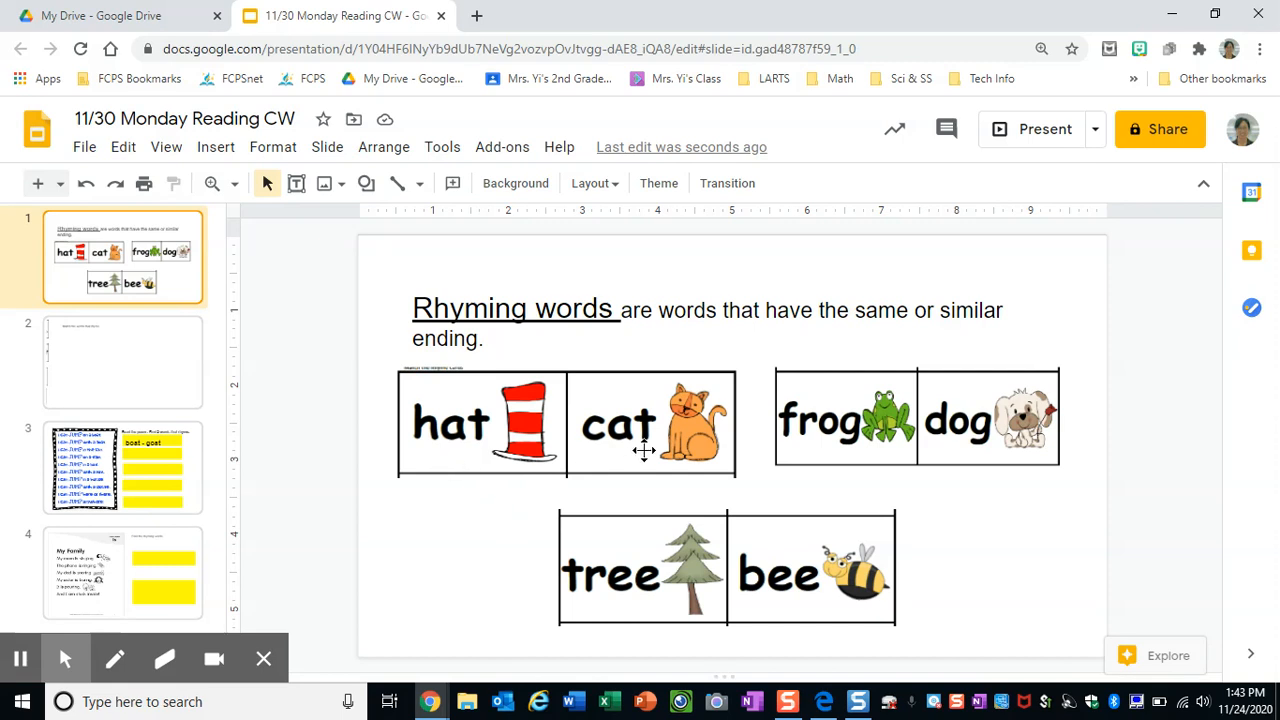
pyautogui.moveTo(461, 451)
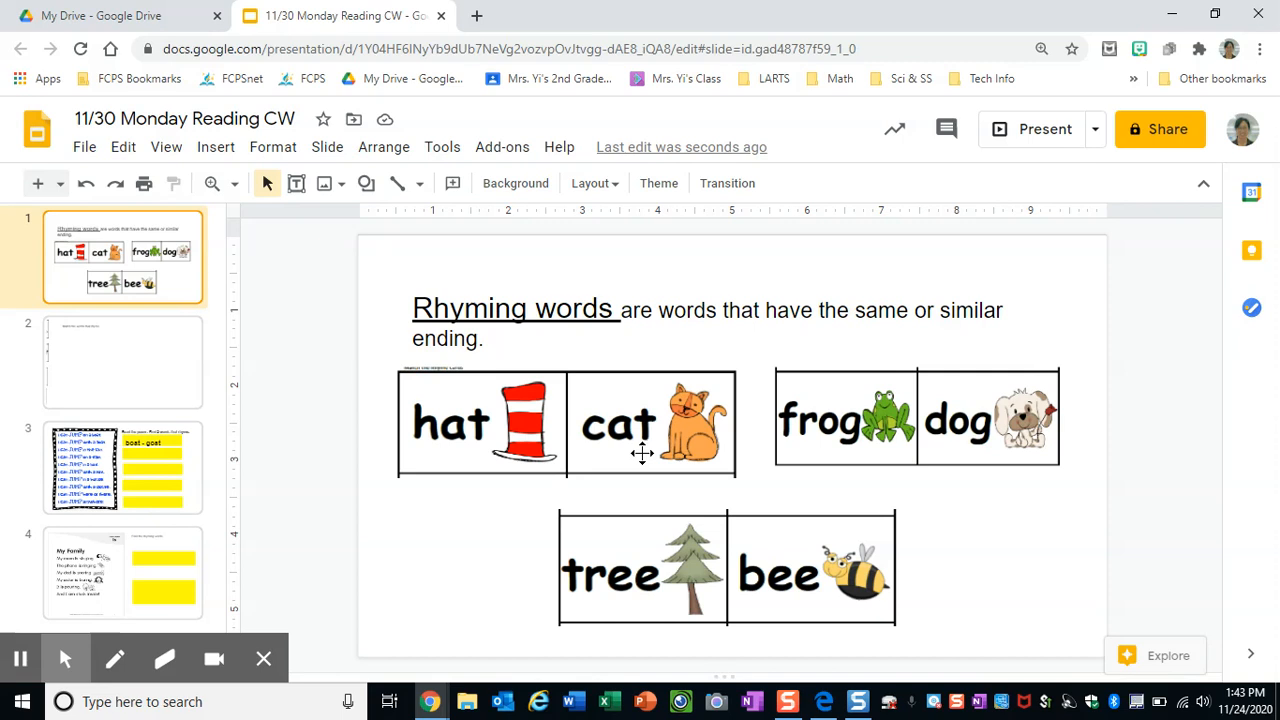
pyautogui.moveTo(844, 456)
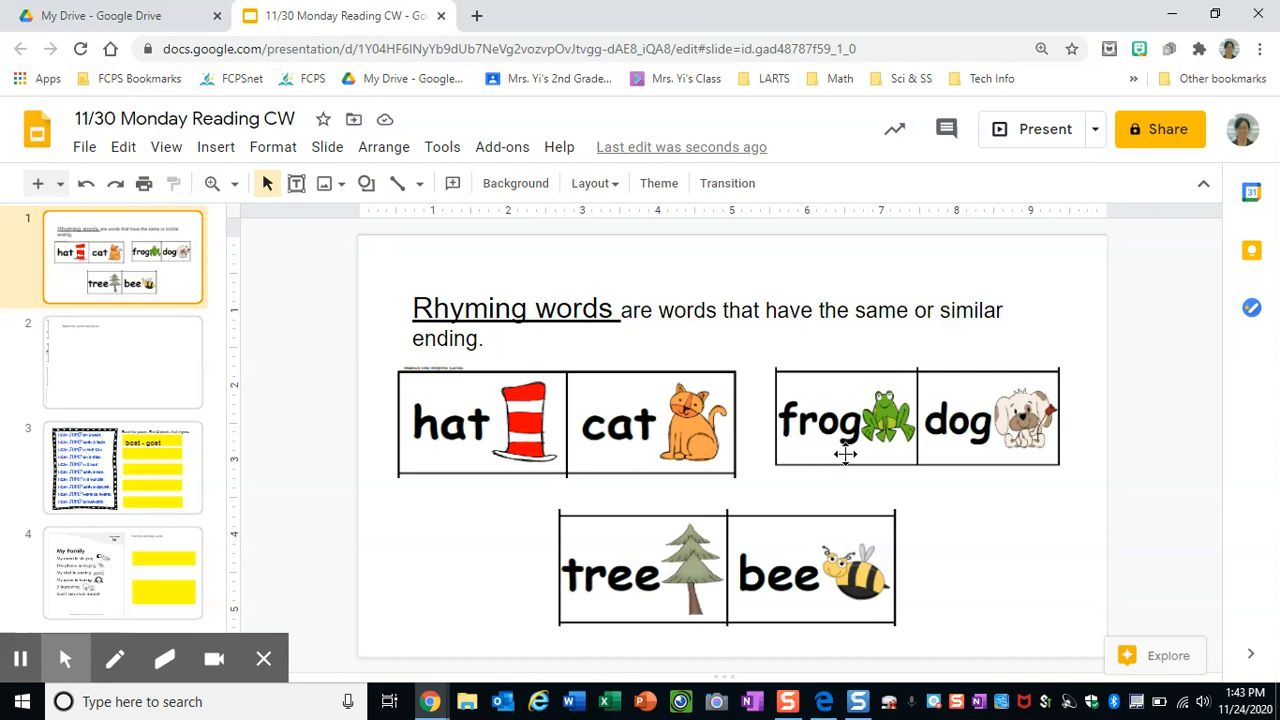
pyautogui.moveTo(873, 460)
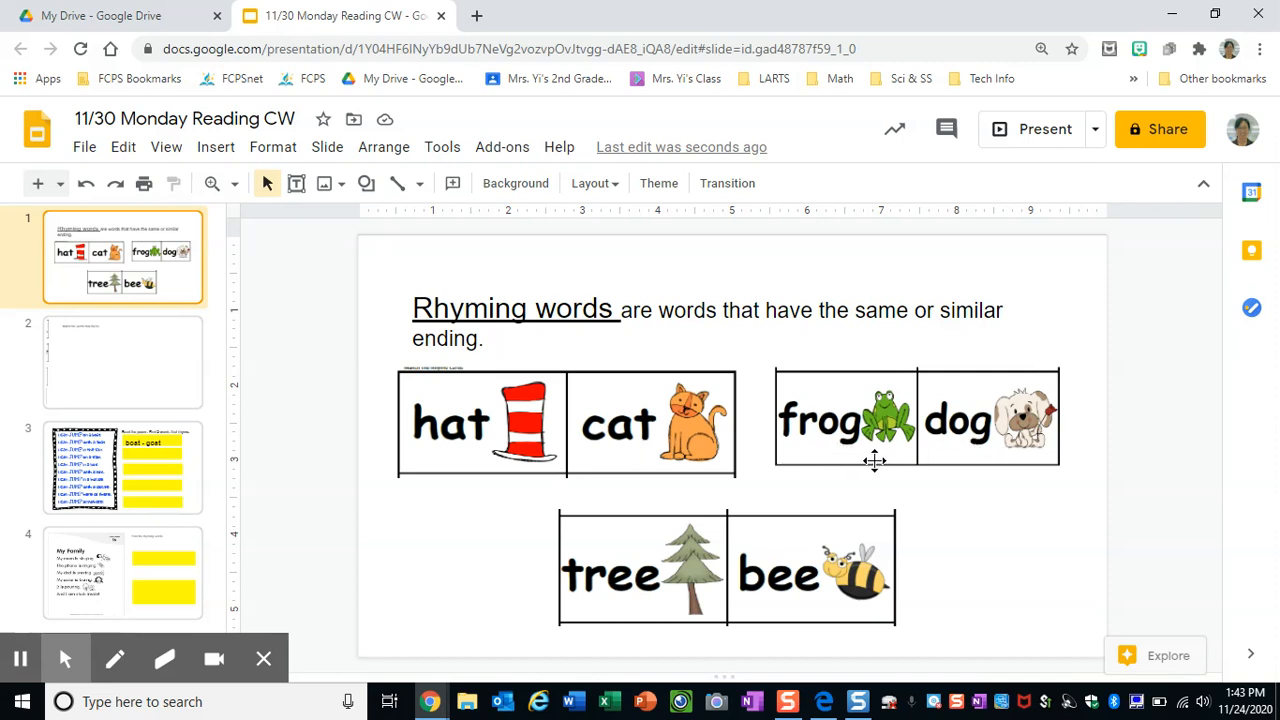
pyautogui.moveTo(1027, 463)
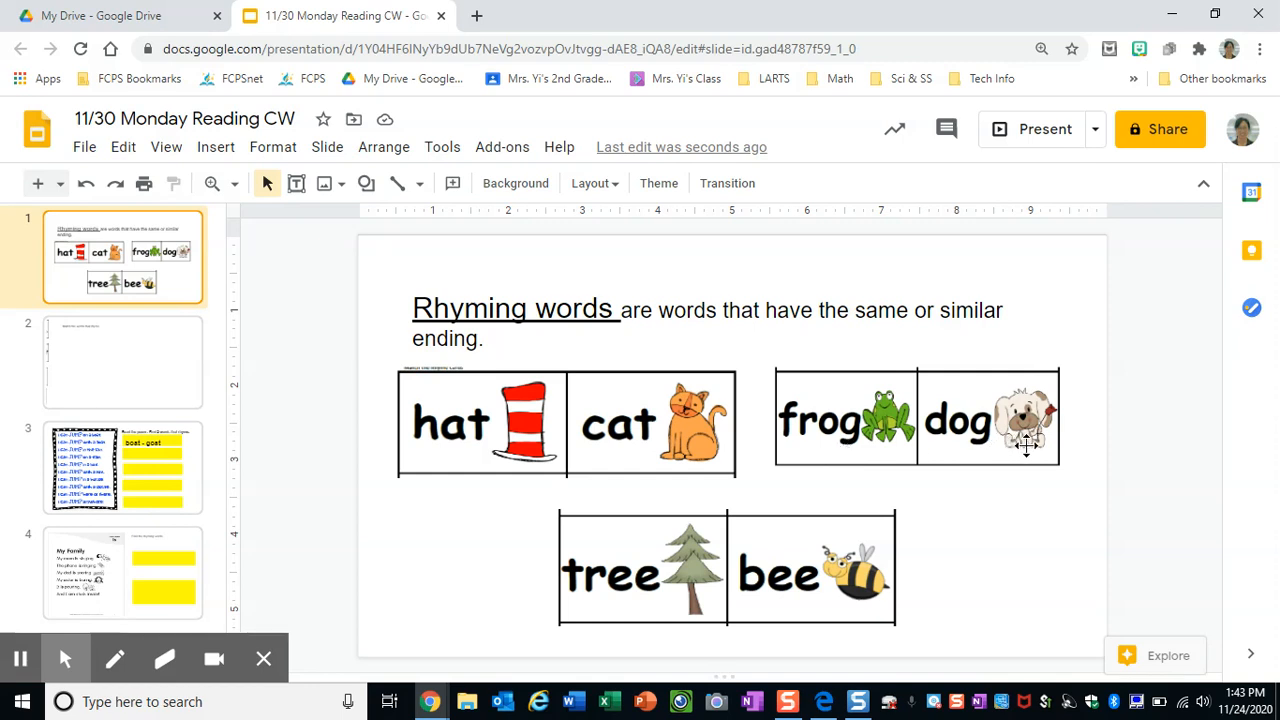
pyautogui.moveTo(998, 441)
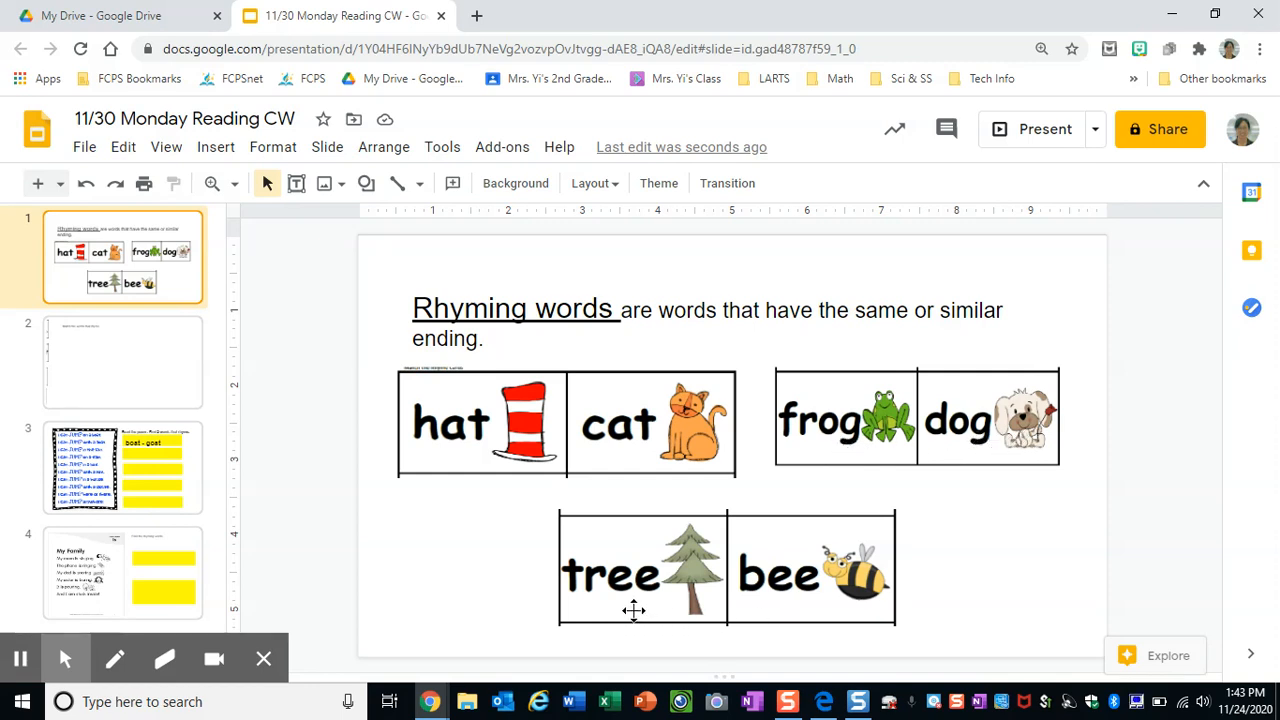
pyautogui.moveTo(832, 607)
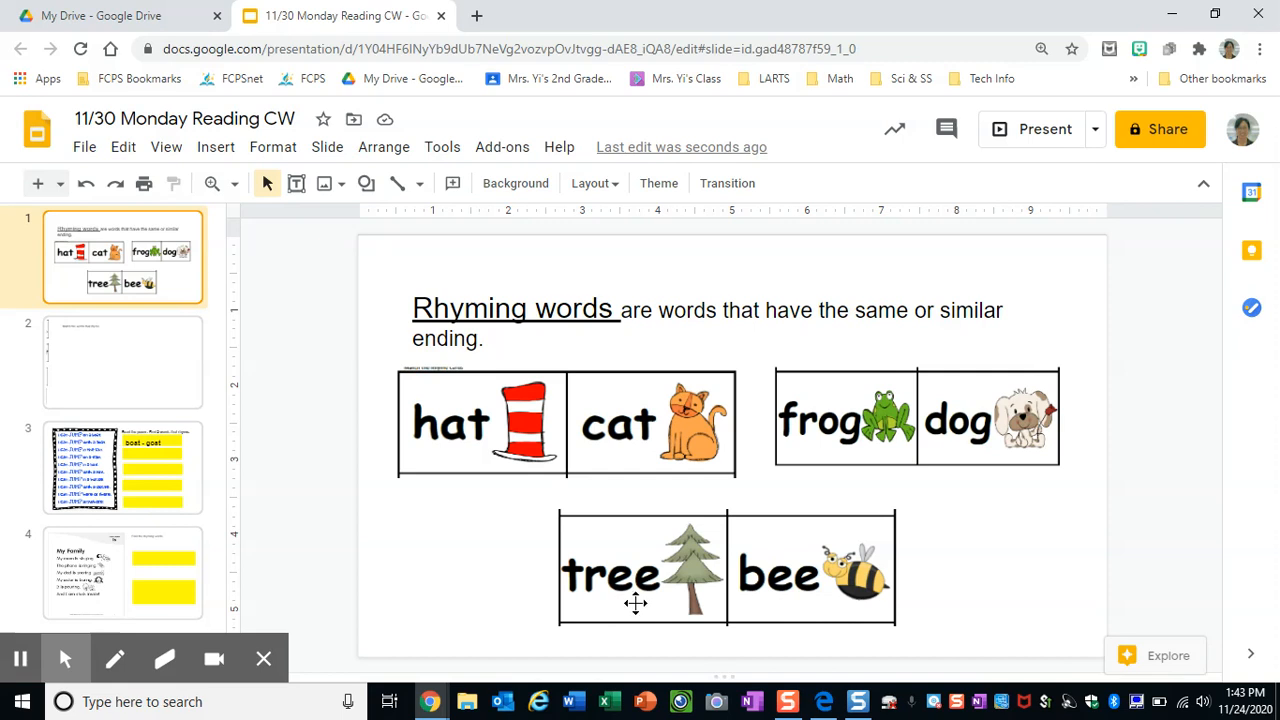
pyautogui.moveTo(177, 370)
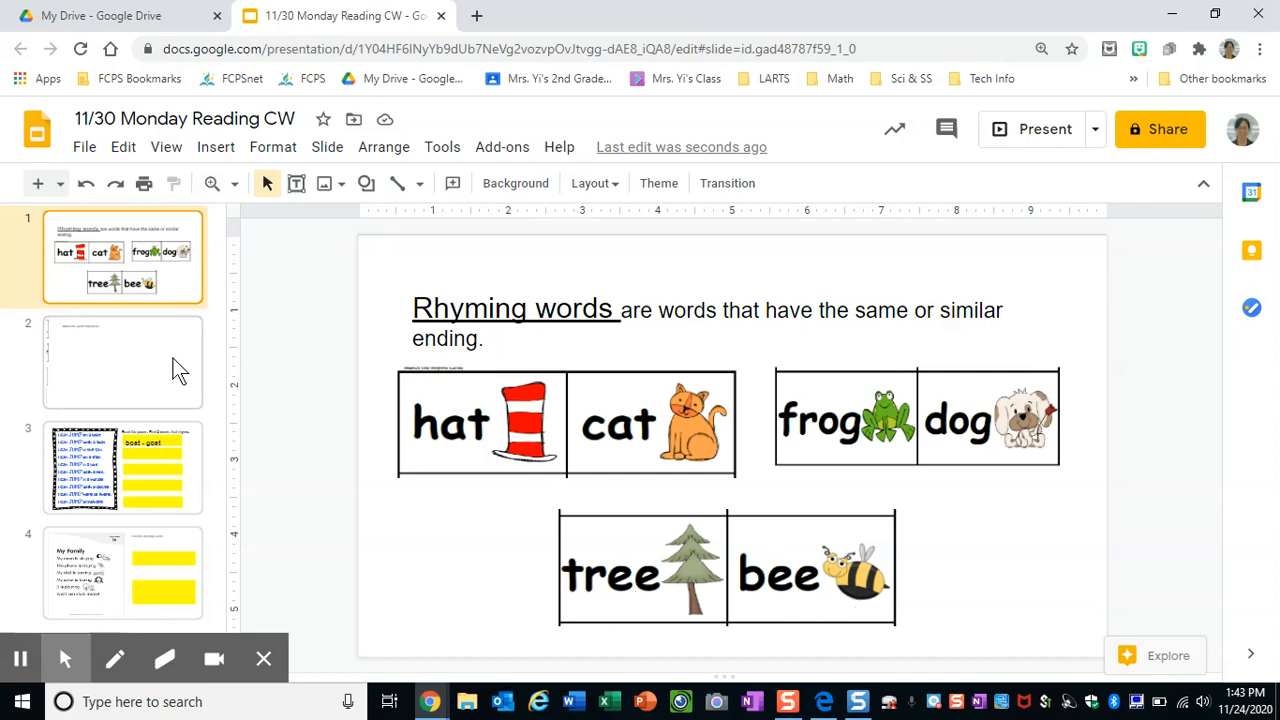
pyautogui.click(122, 364)
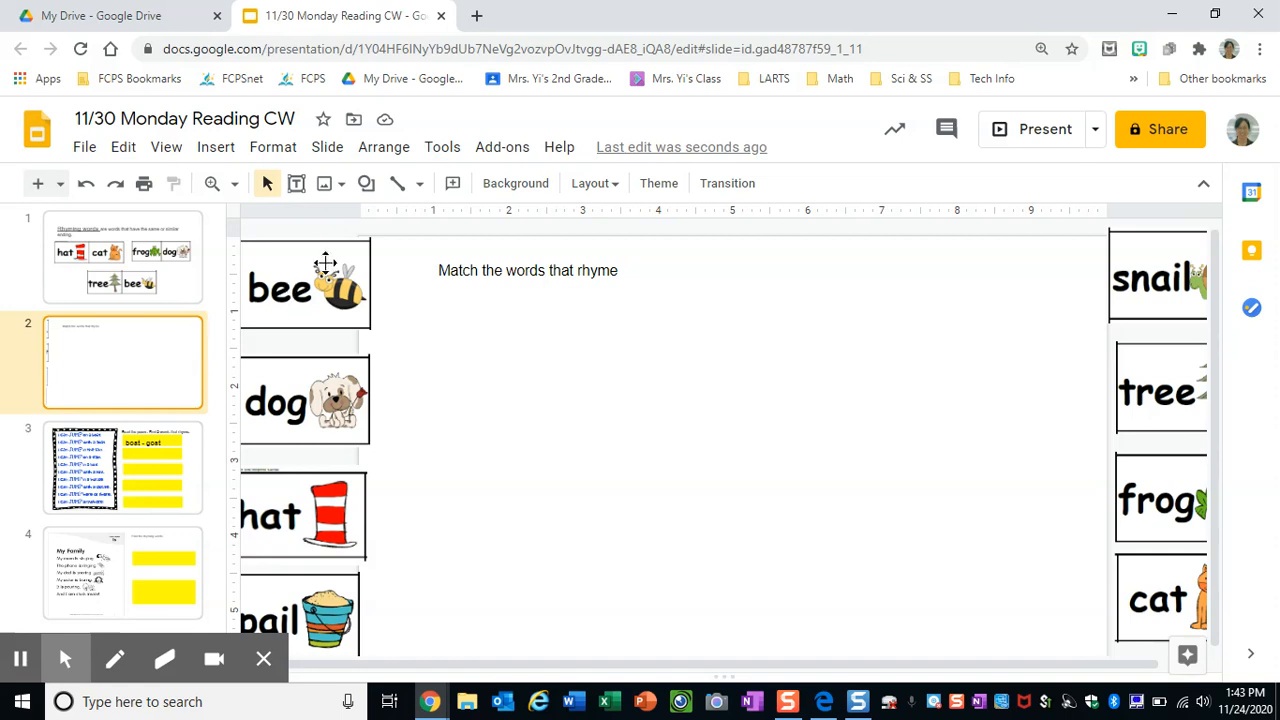
pyautogui.moveTo(452, 432)
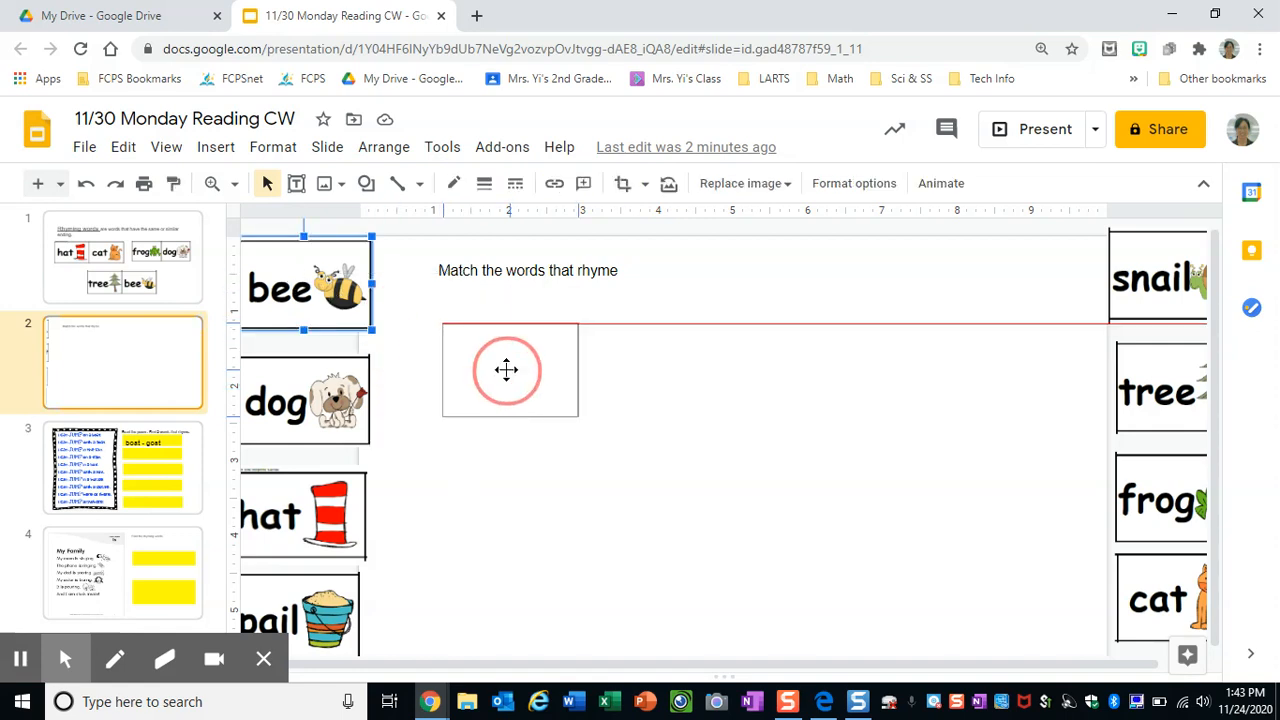
pyautogui.moveTo(305, 287); pyautogui.dragTo(480, 365)
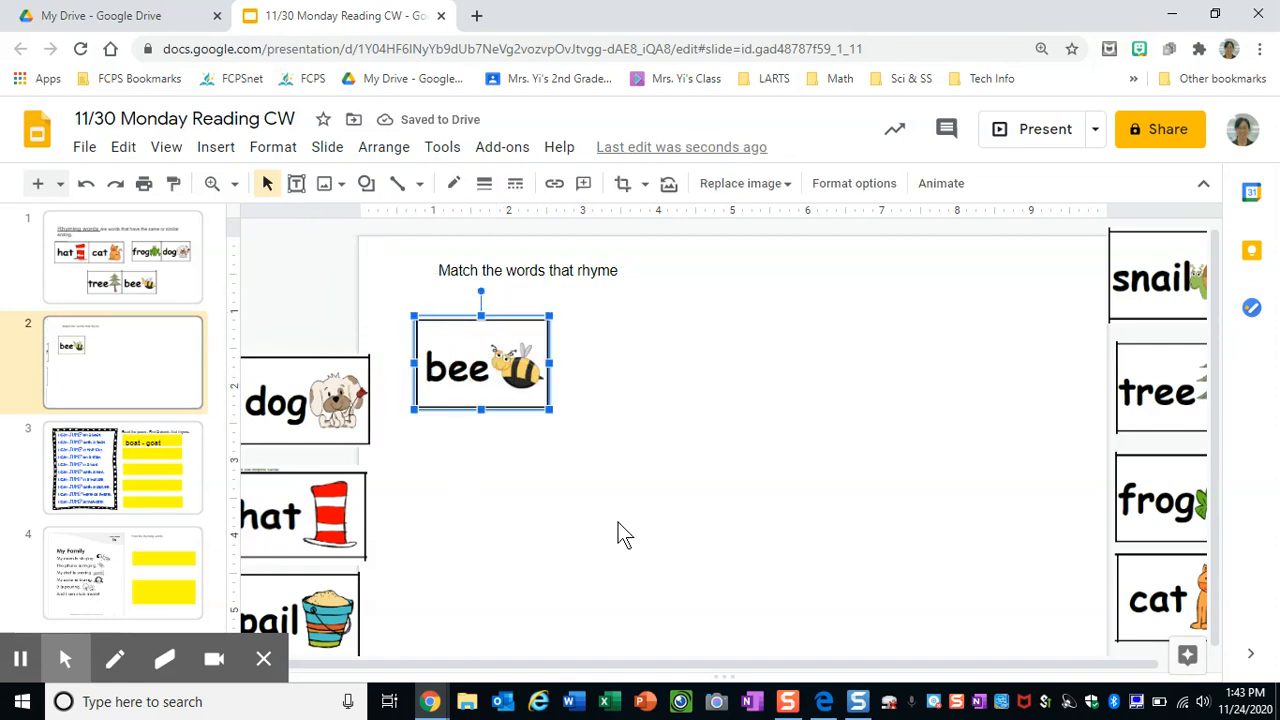
pyautogui.click(625, 532)
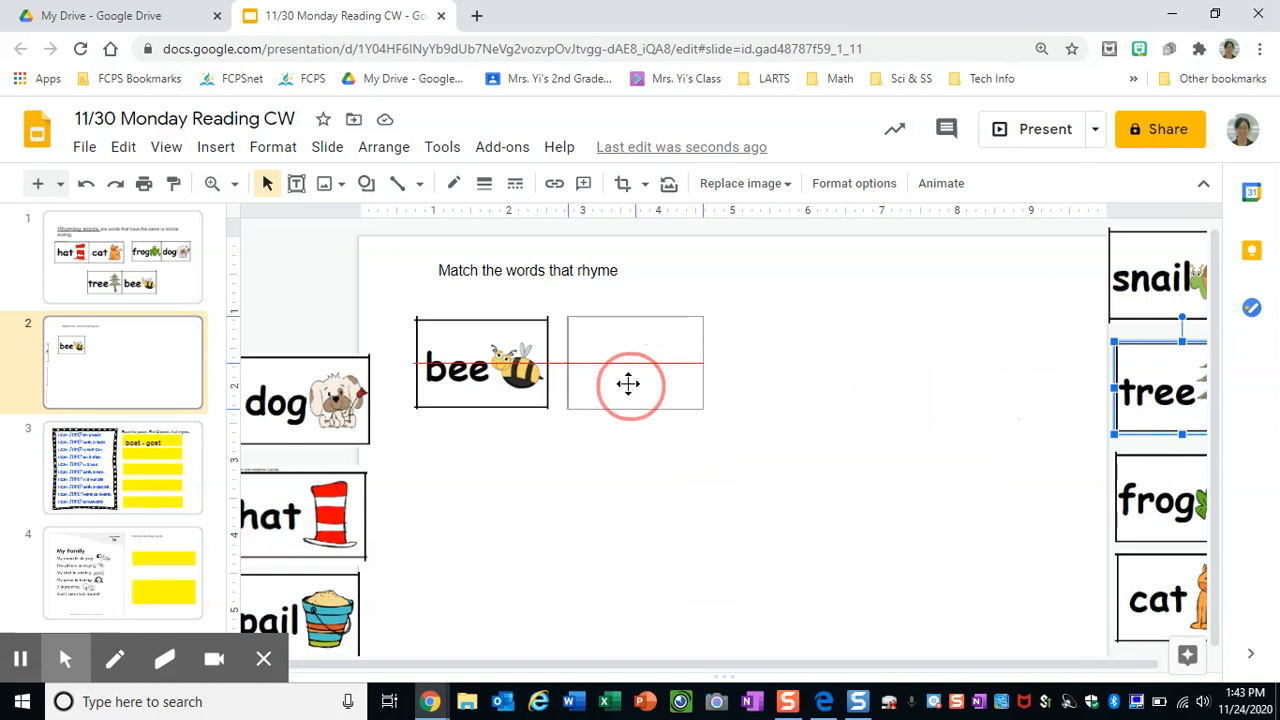
pyautogui.moveTo(1158, 390); pyautogui.dragTo(625, 365)
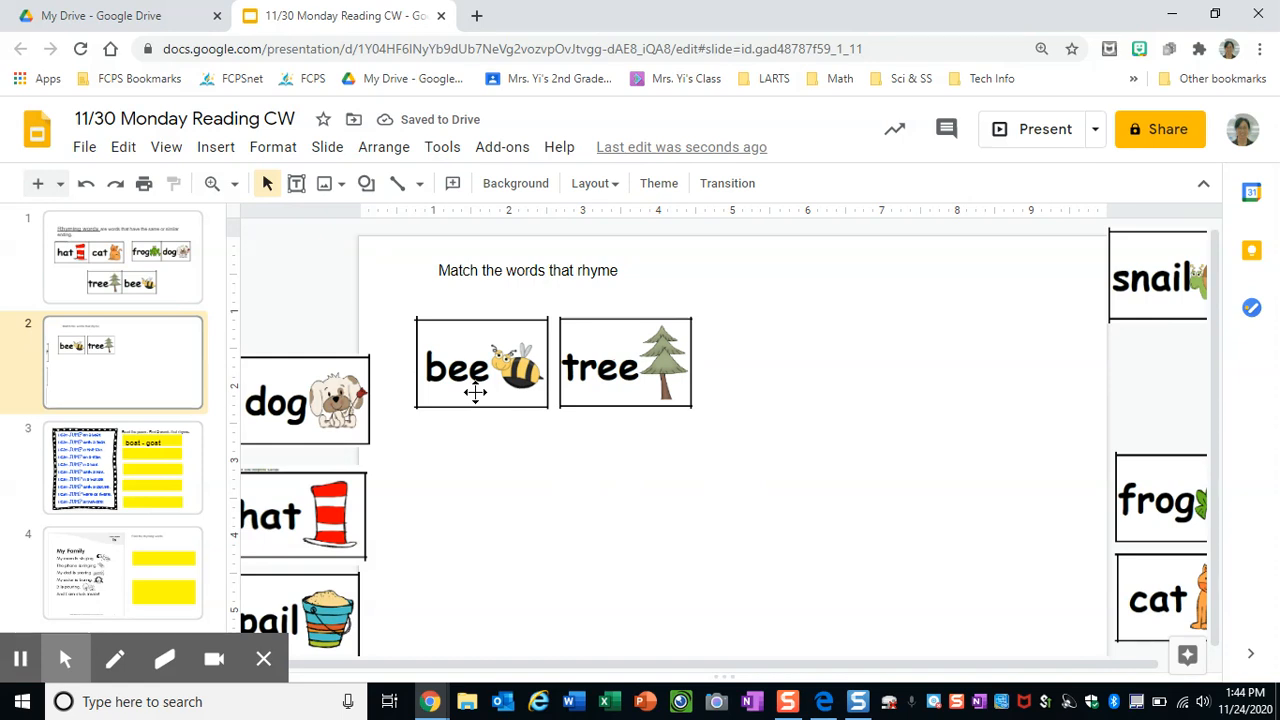
pyautogui.click(620, 370)
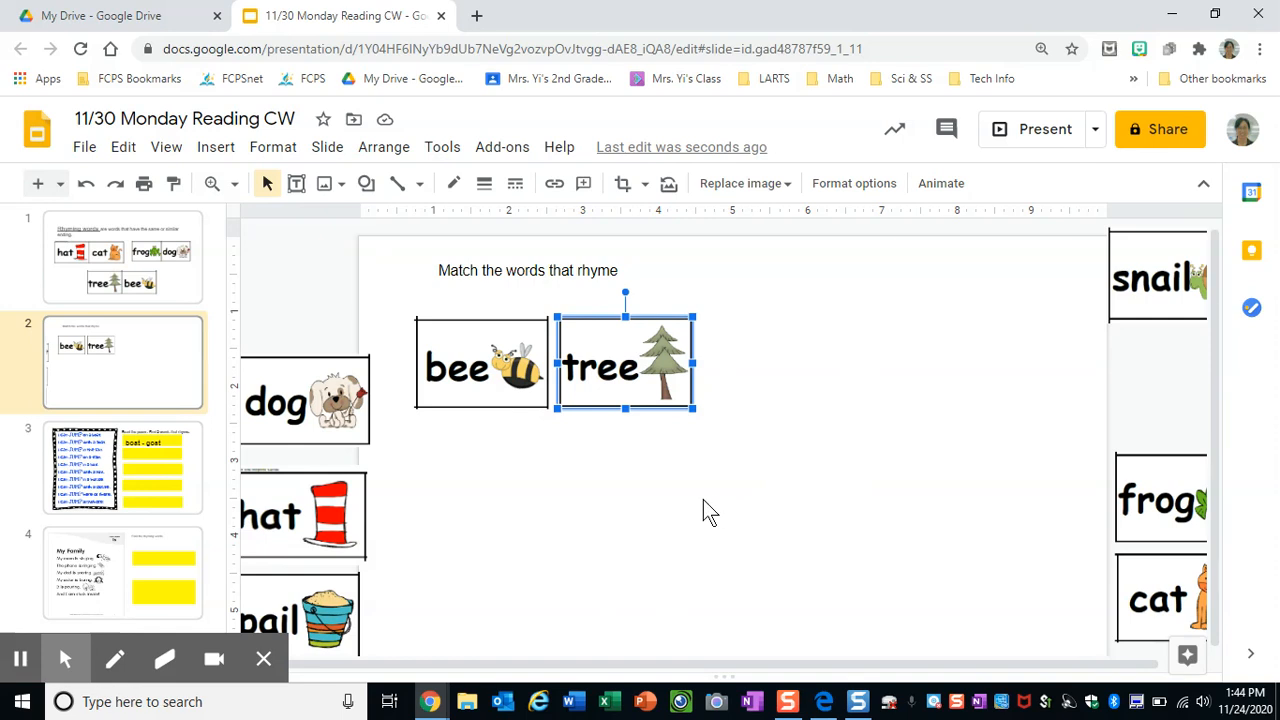
pyautogui.moveTo(557, 488)
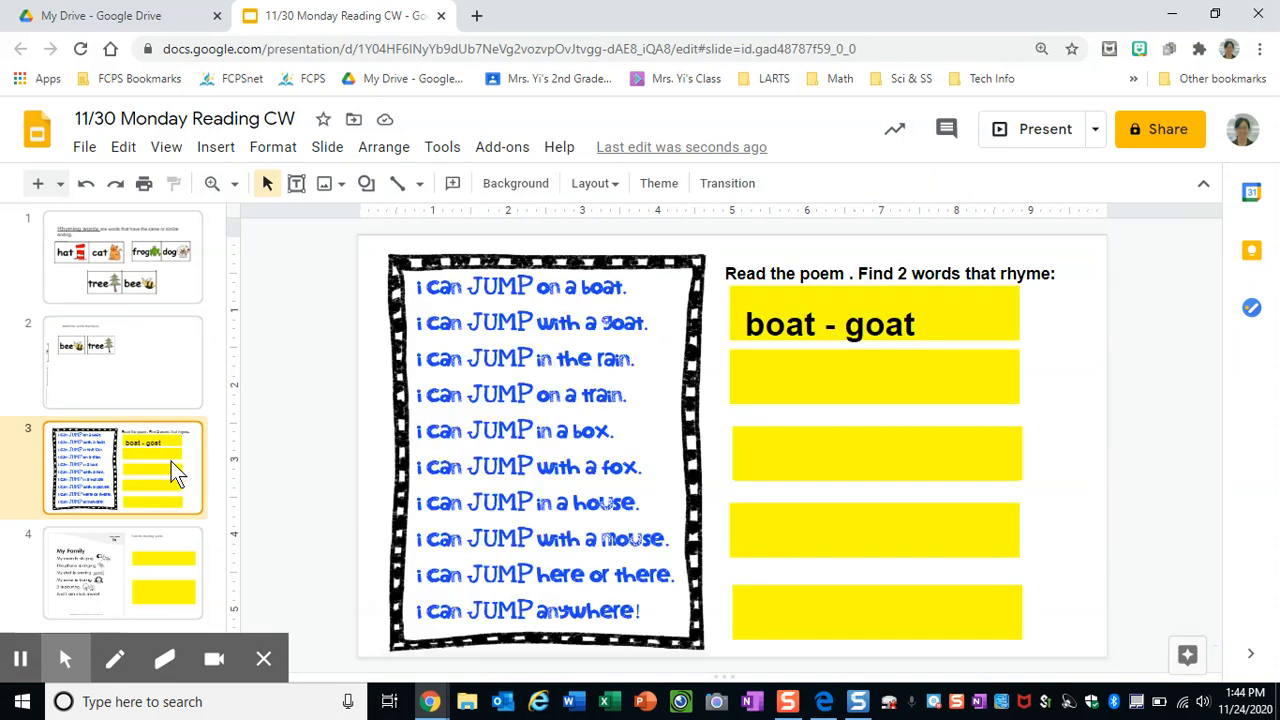
pyautogui.moveTo(596, 303)
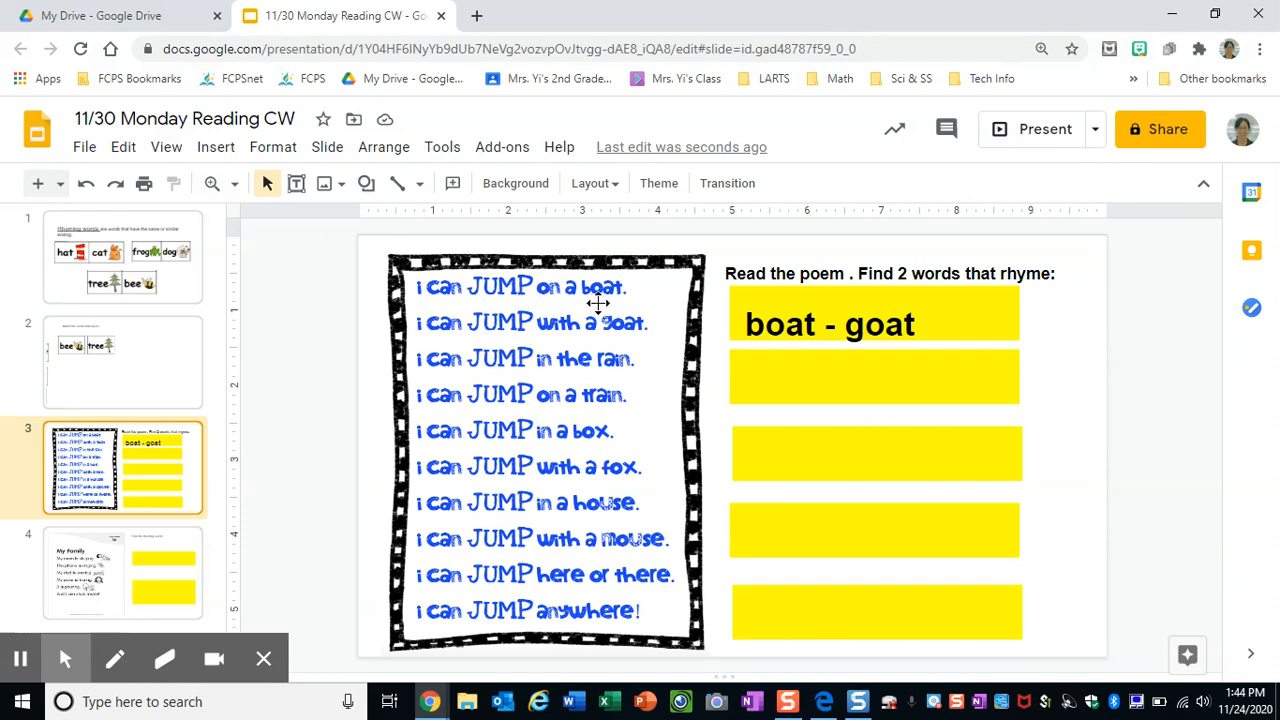
pyautogui.moveTo(810, 308)
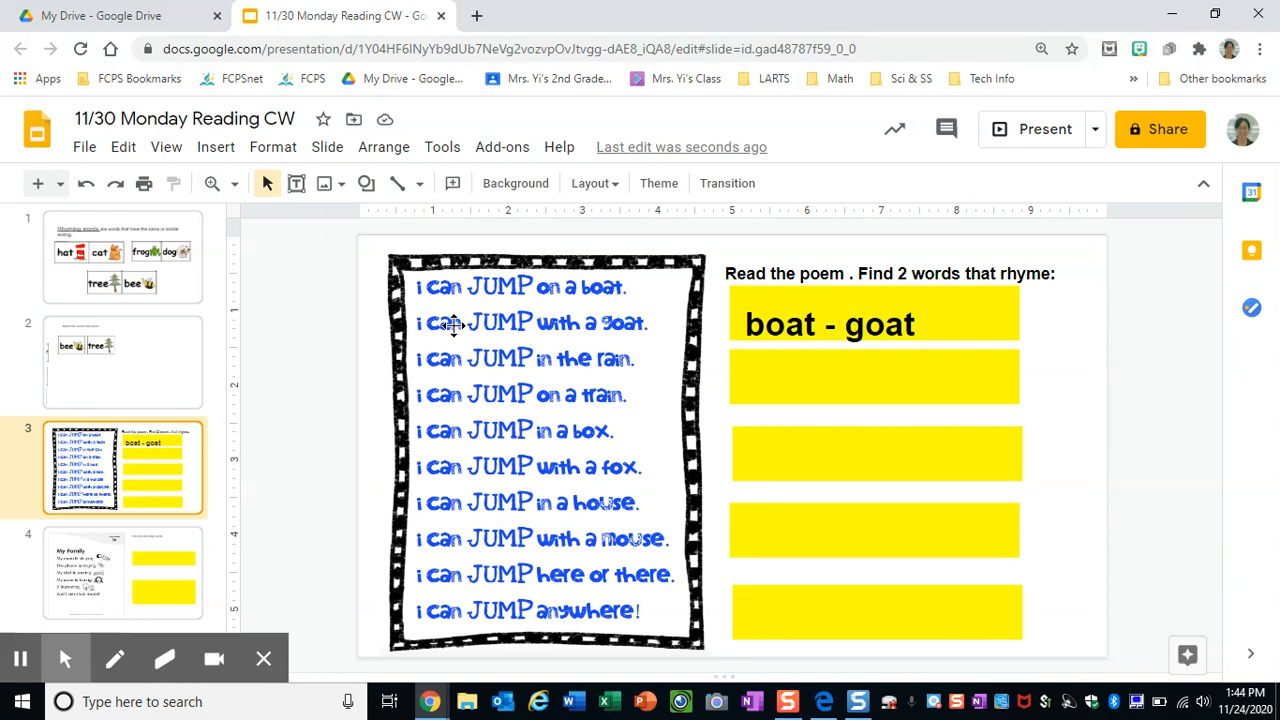
pyautogui.moveTo(483, 305)
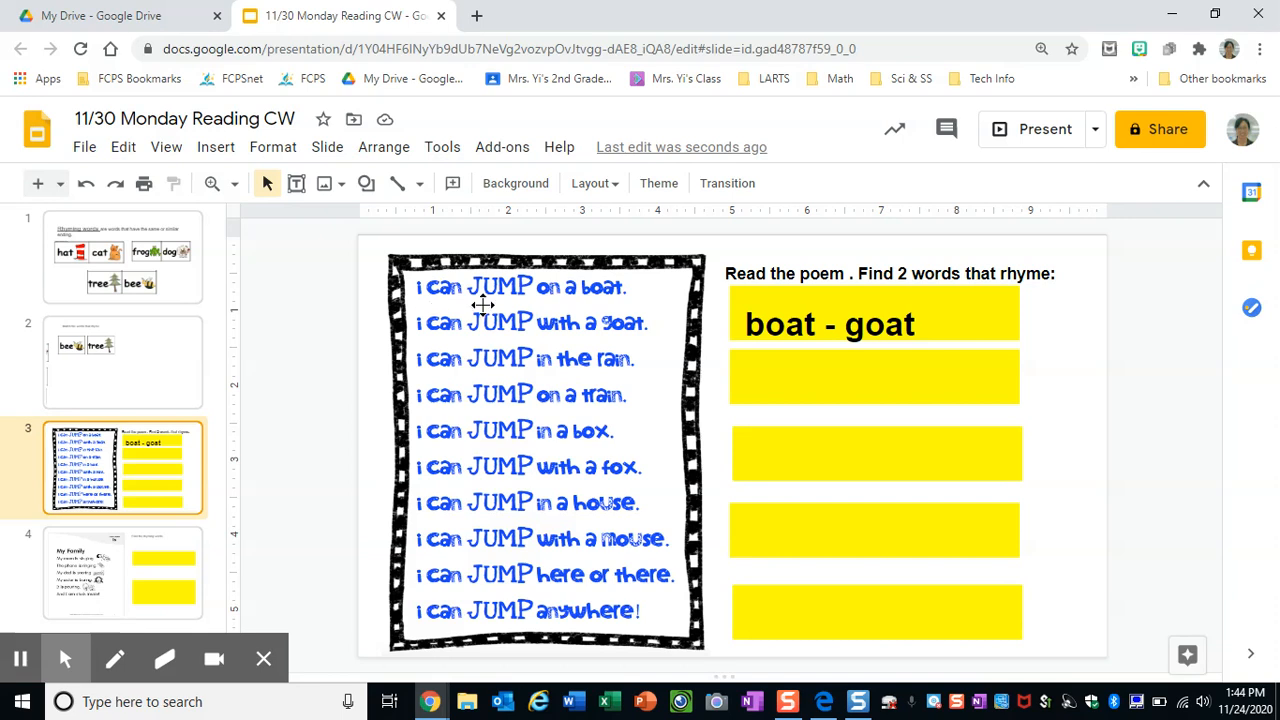
pyautogui.moveTo(625, 304)
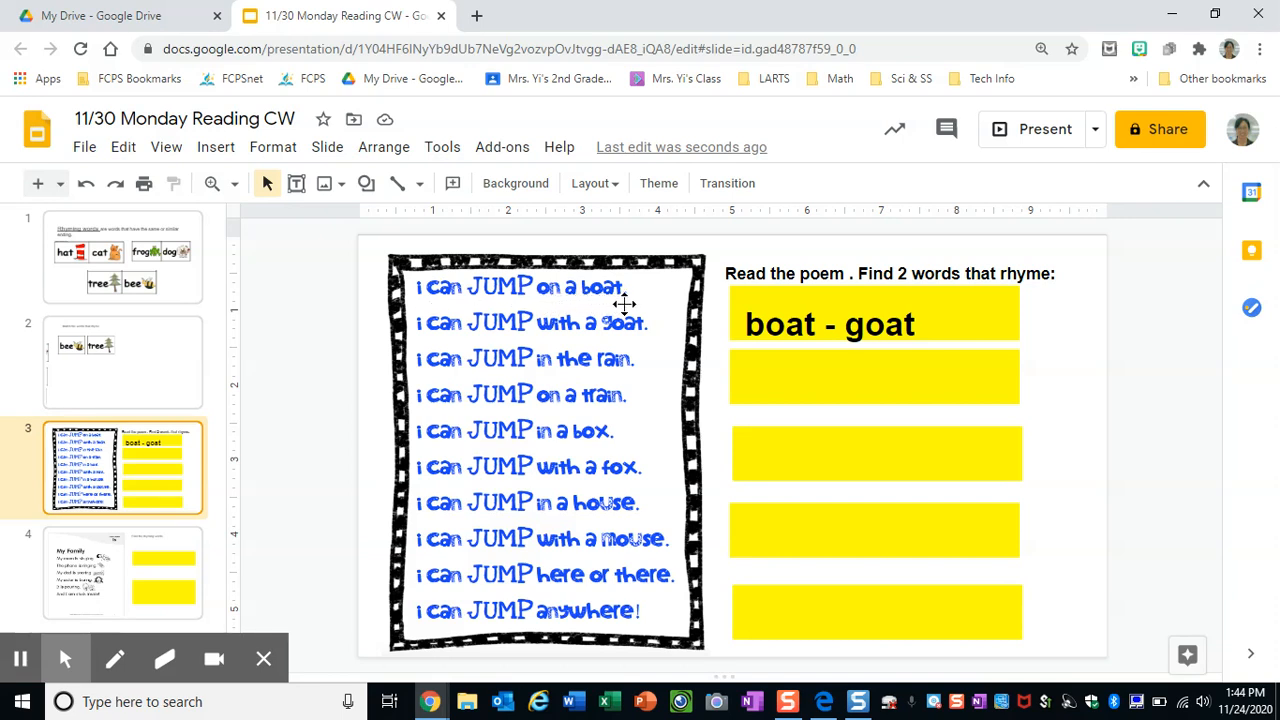
pyautogui.moveTo(645, 338)
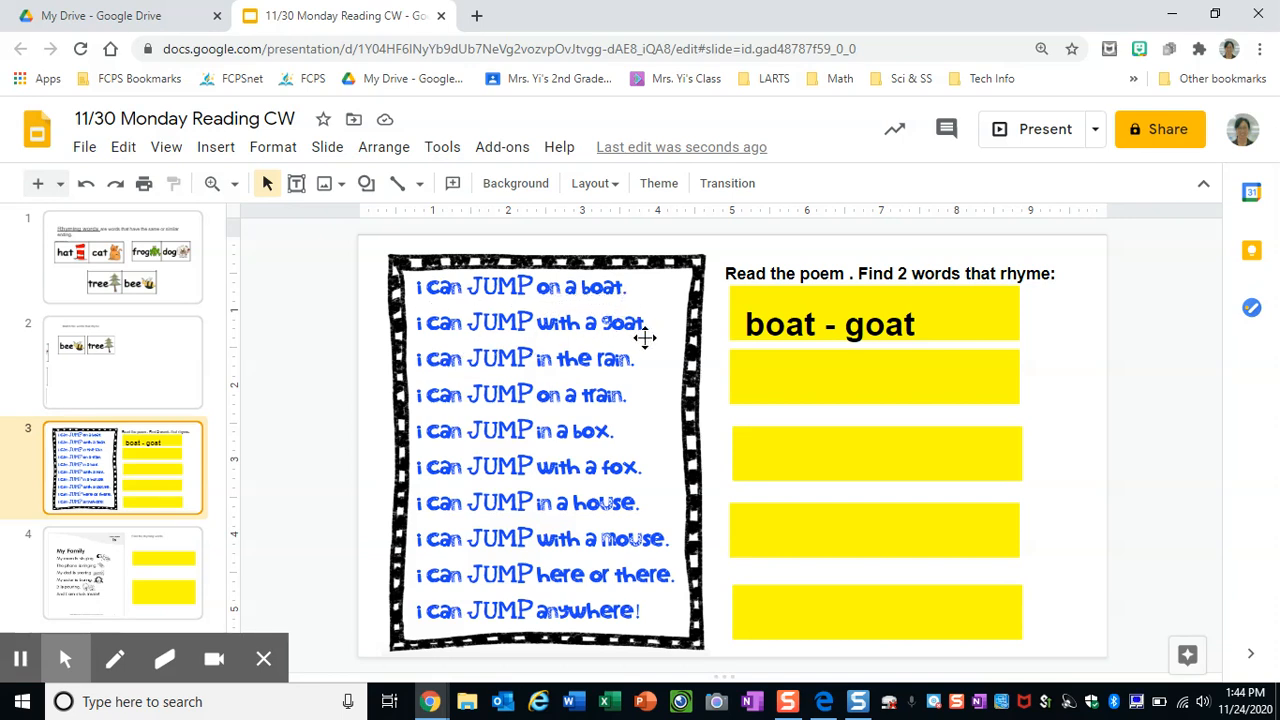
pyautogui.moveTo(599, 302)
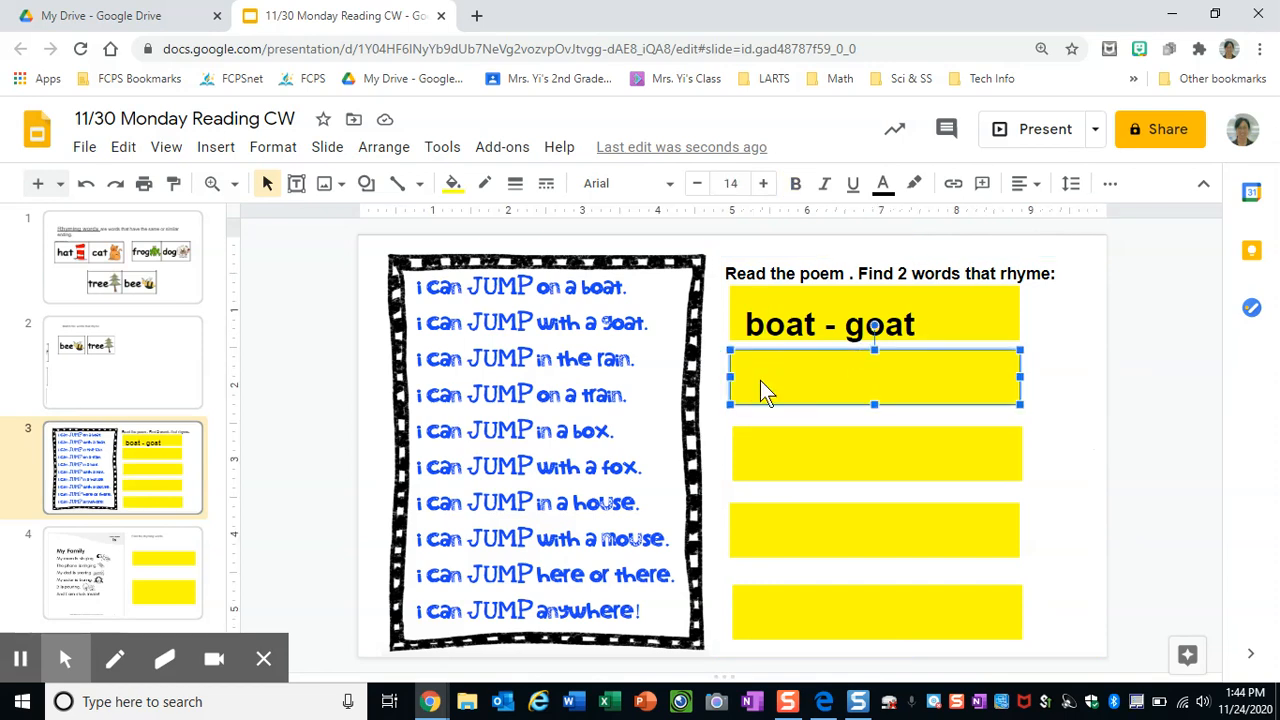
# - Point out the empty yellow answer boxes, starting with the one under boat – goat
pyautogui.click(877, 453)
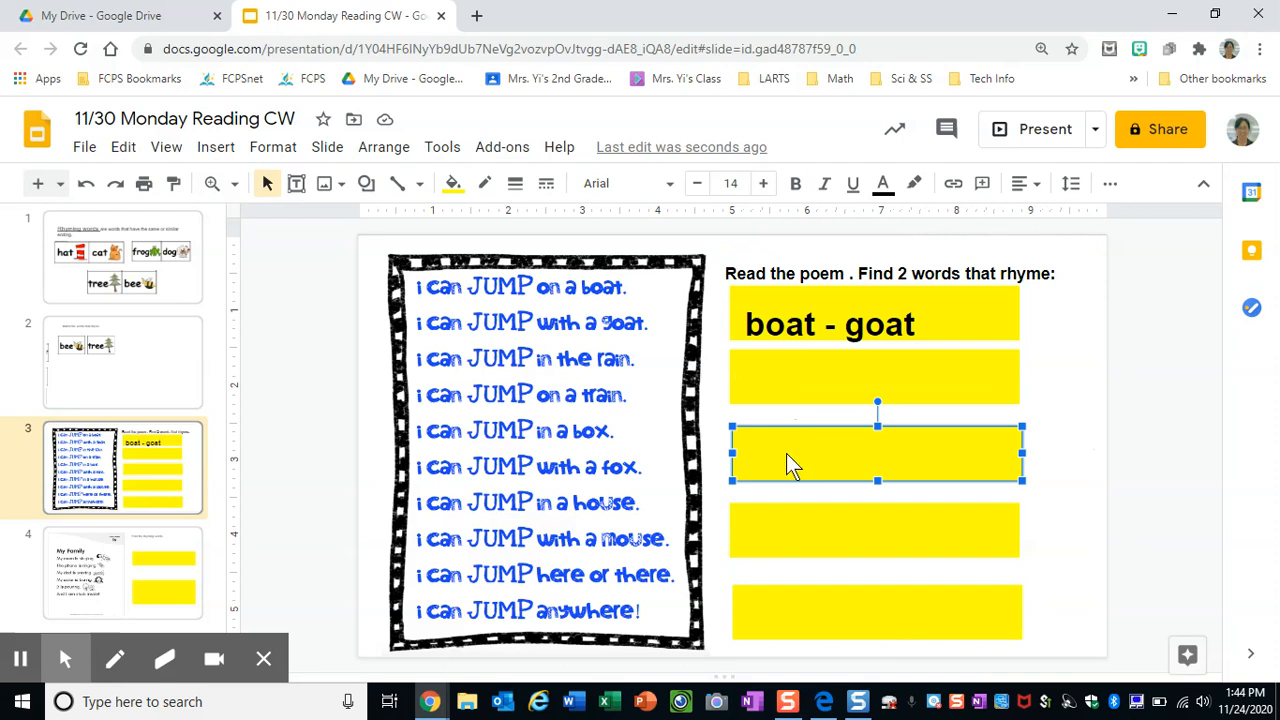
pyautogui.click(877, 610)
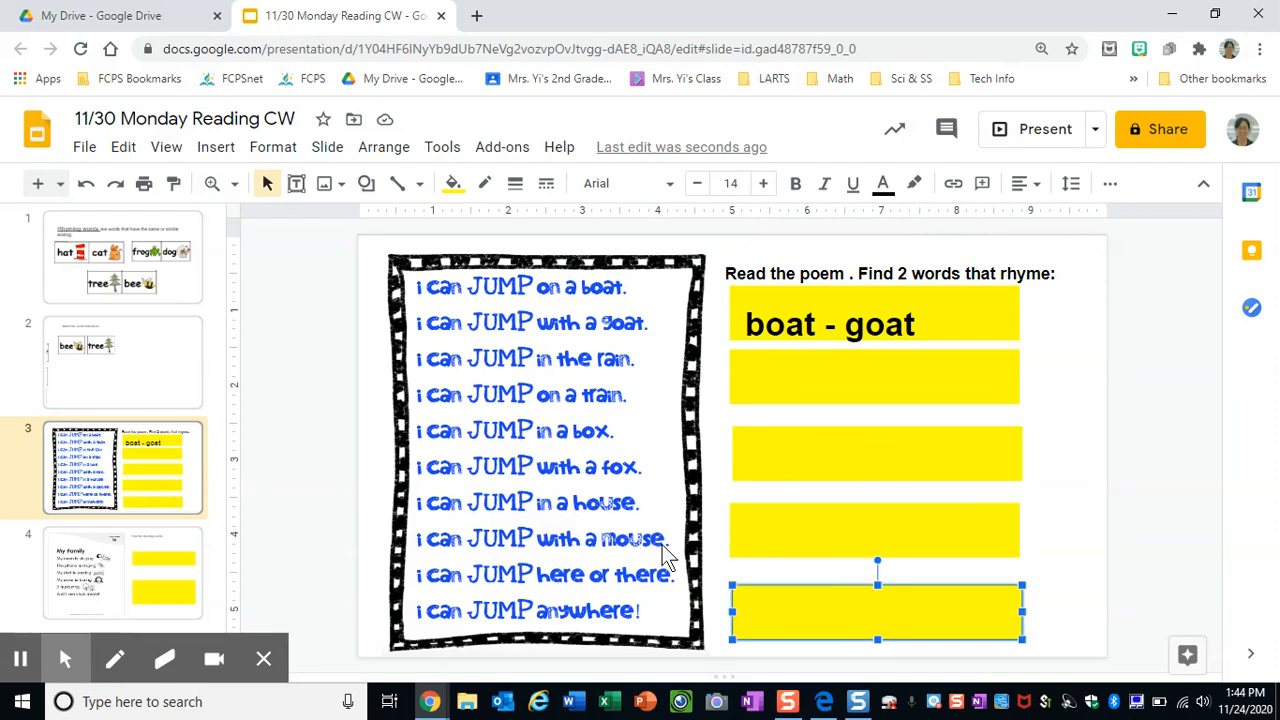
pyautogui.click(122, 574)
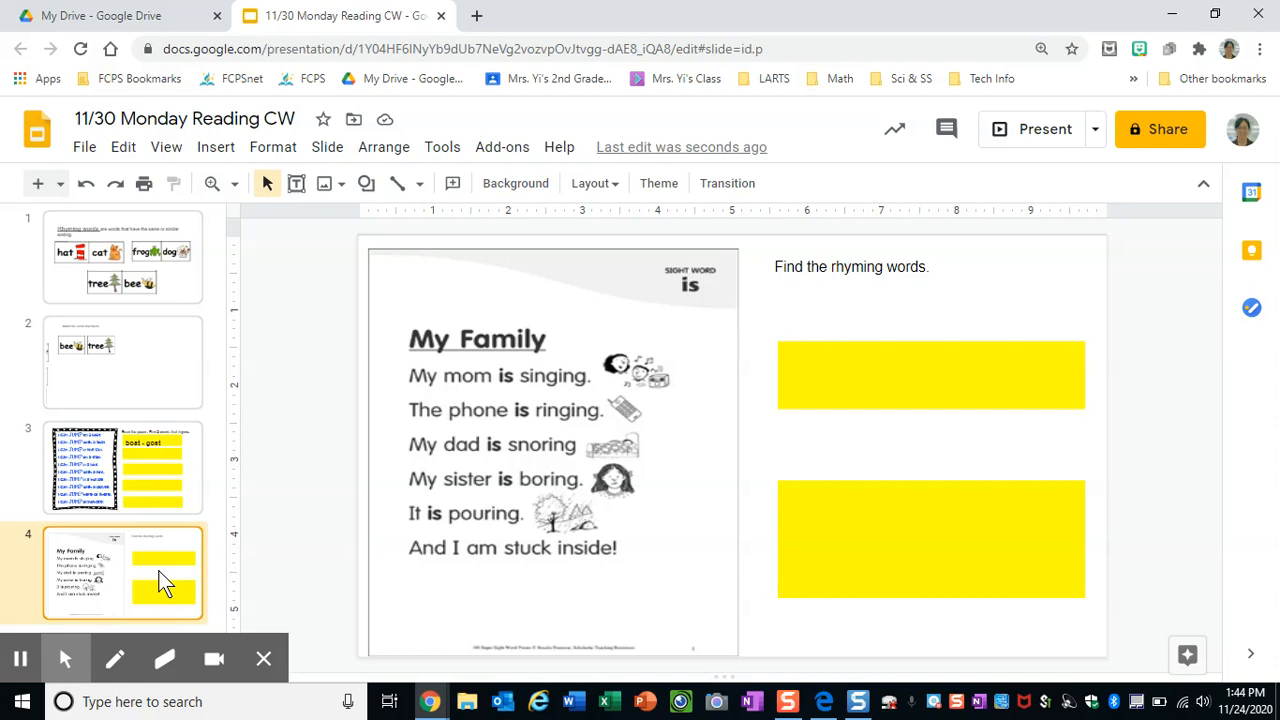
pyautogui.moveTo(647, 551)
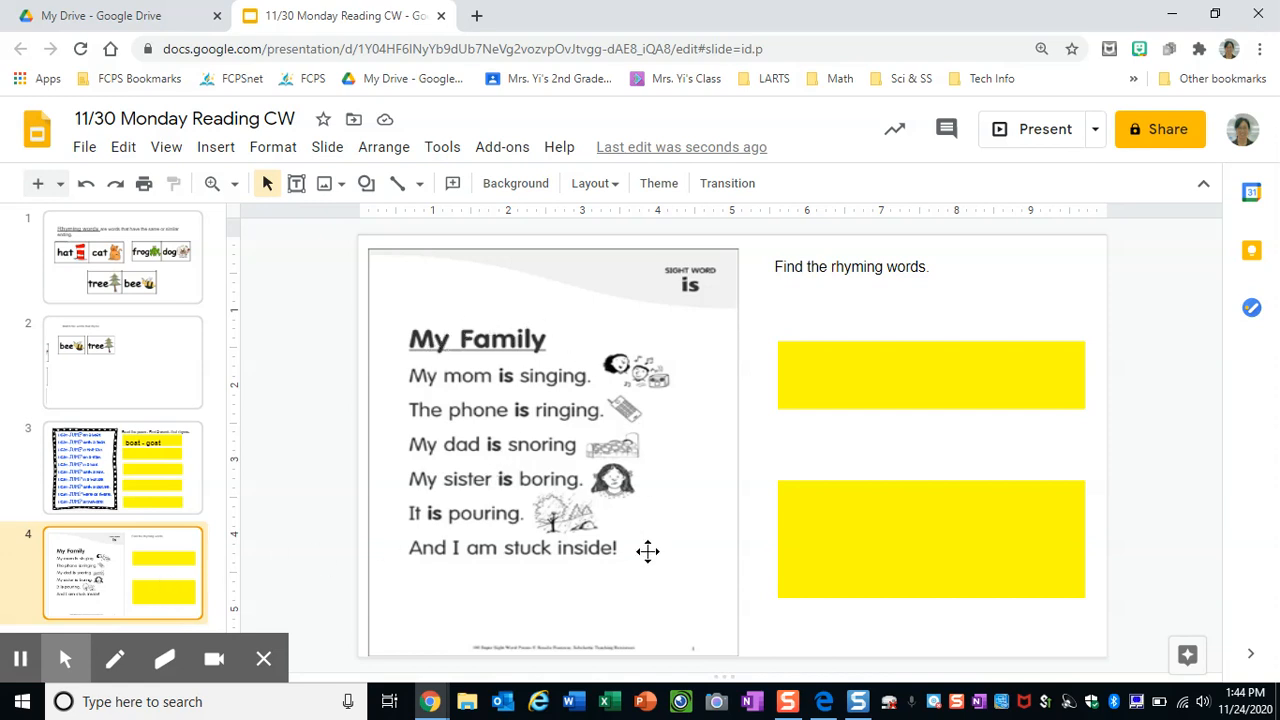
pyautogui.moveTo(869, 393)
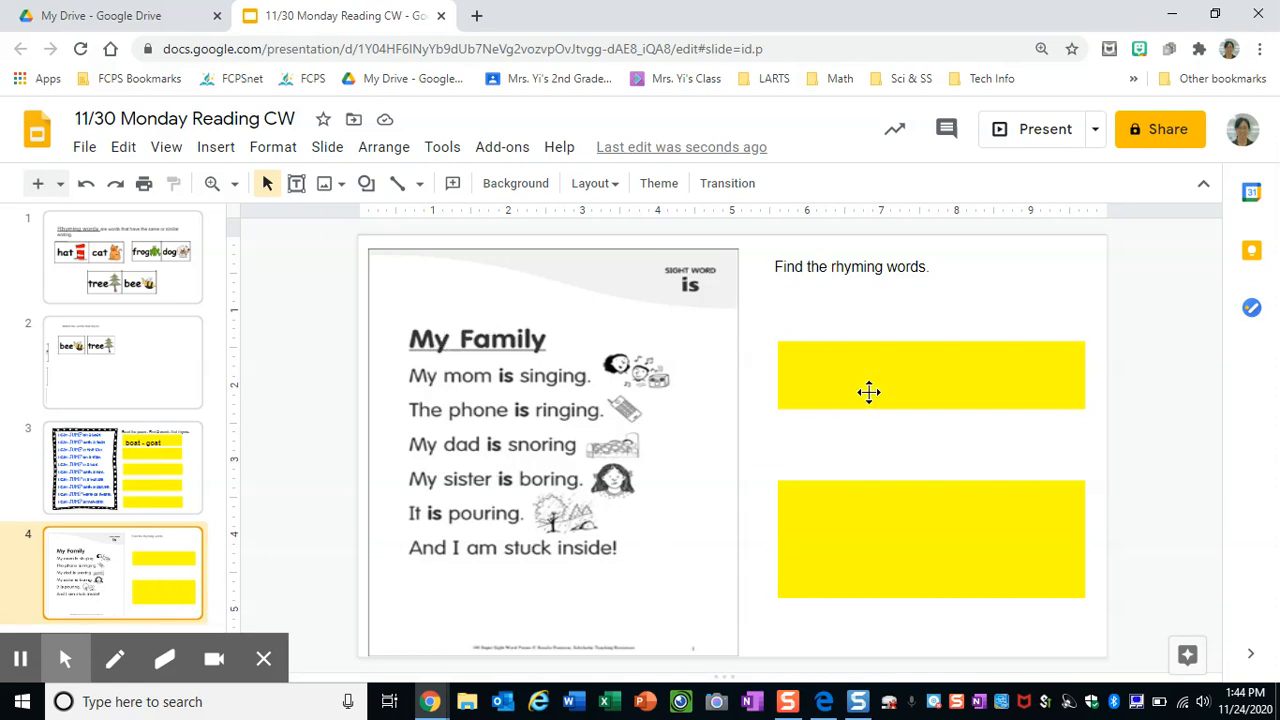
# - Point out the first and second blank answer boxes on the My Family slide
pyautogui.click(870, 392)
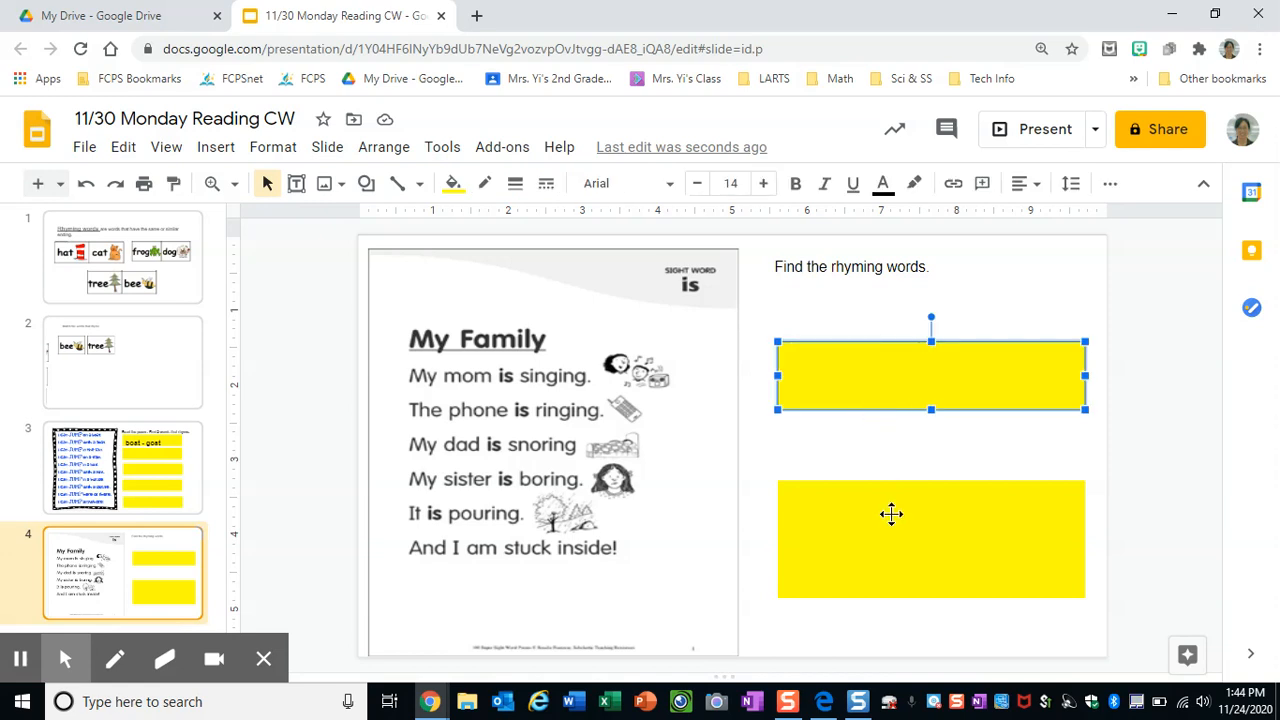
pyautogui.click(892, 515)
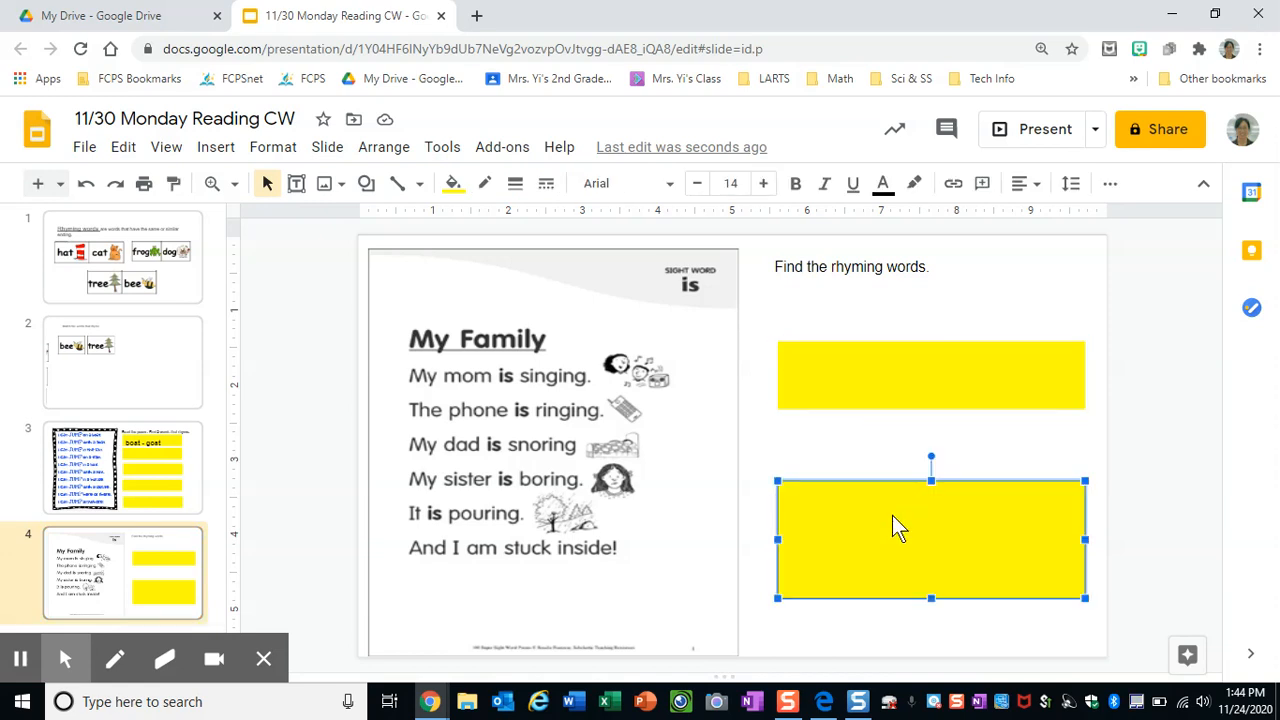